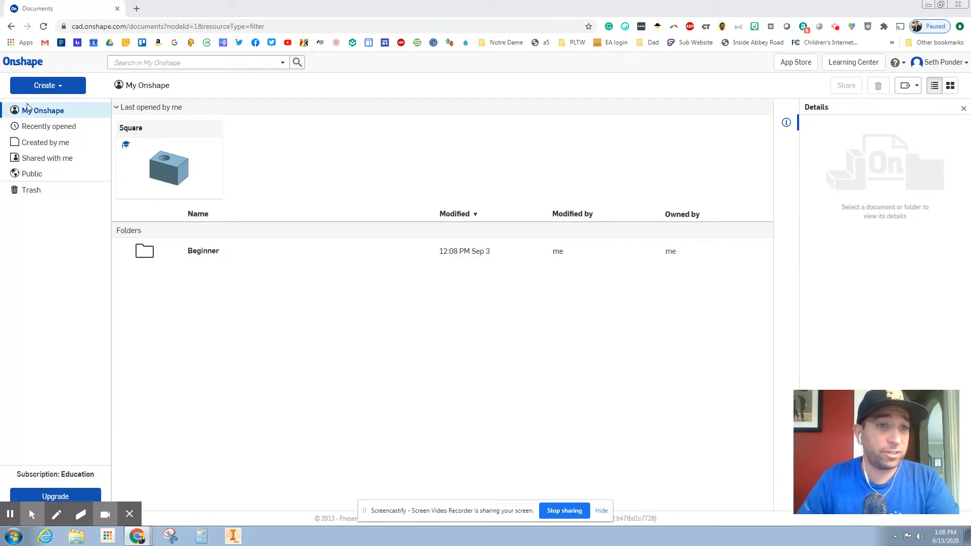
# Start creating a new folder from the Create menu, then abandon it
pyautogui.click(48, 85)
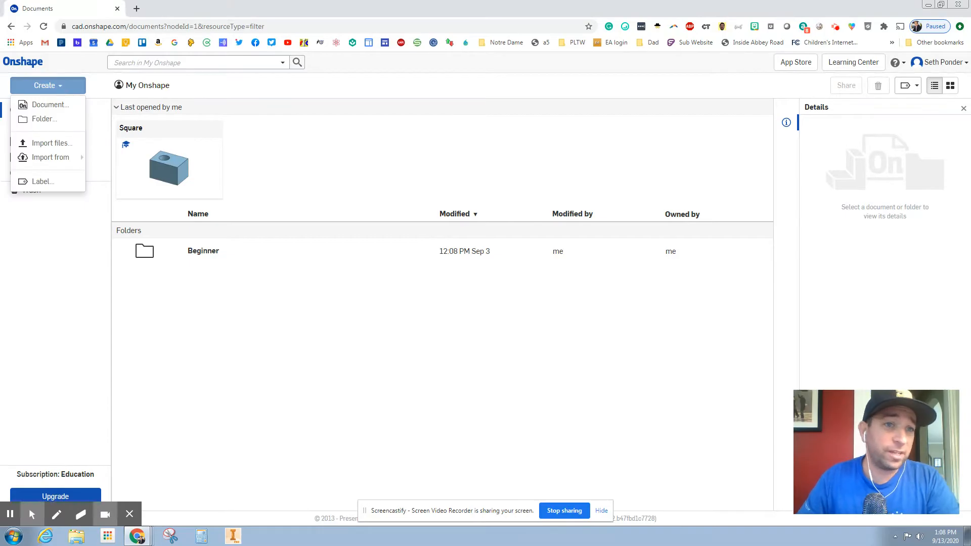
pyautogui.moveTo(44, 118)
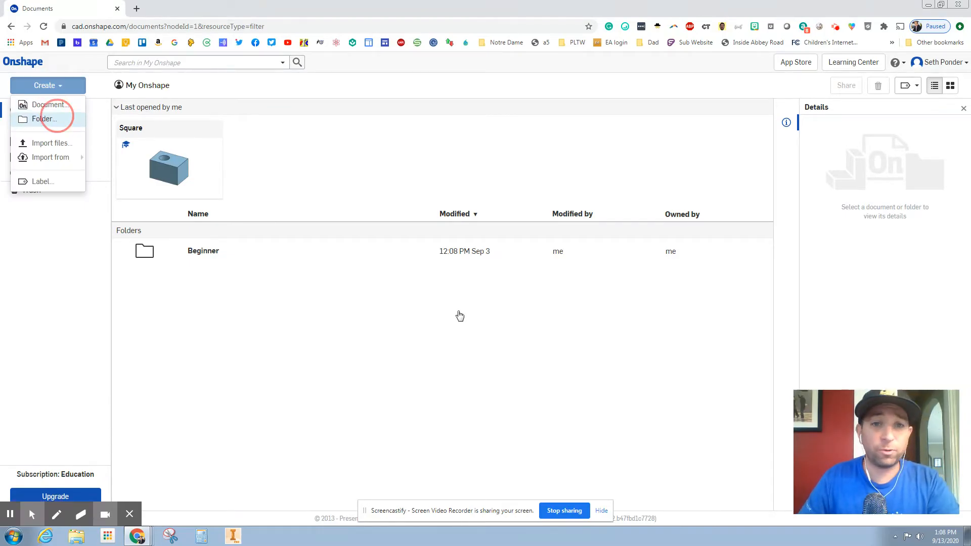
pyautogui.write('Beg')
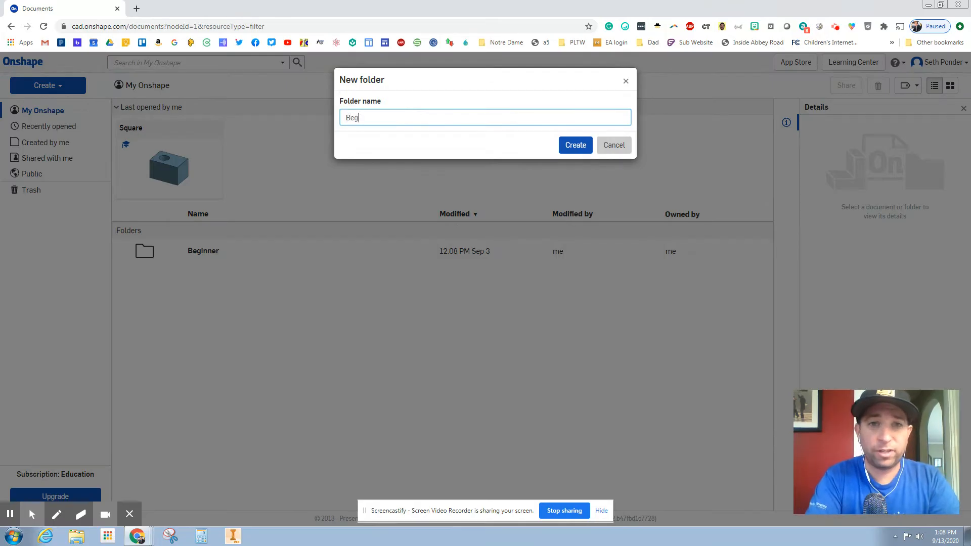
pyautogui.write('inner')
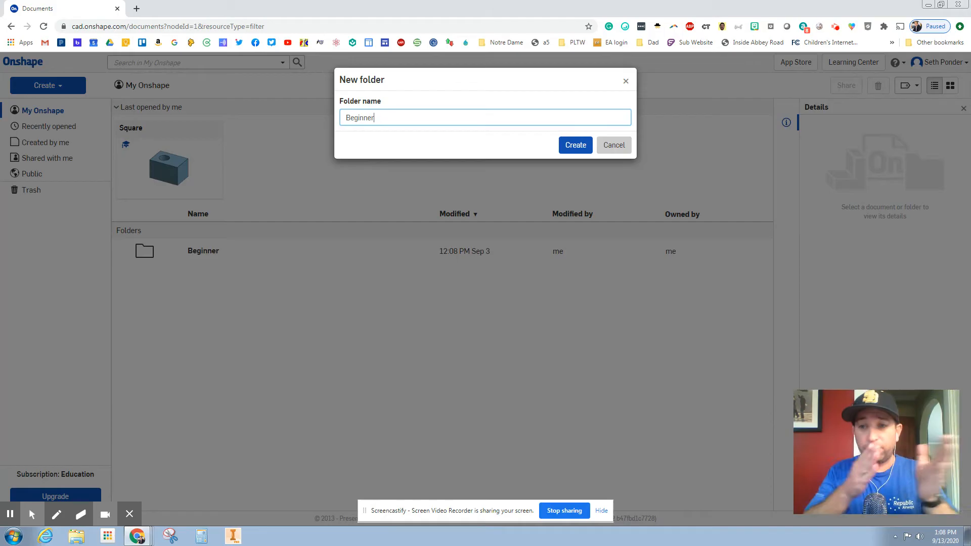
pyautogui.moveTo(656, 69)
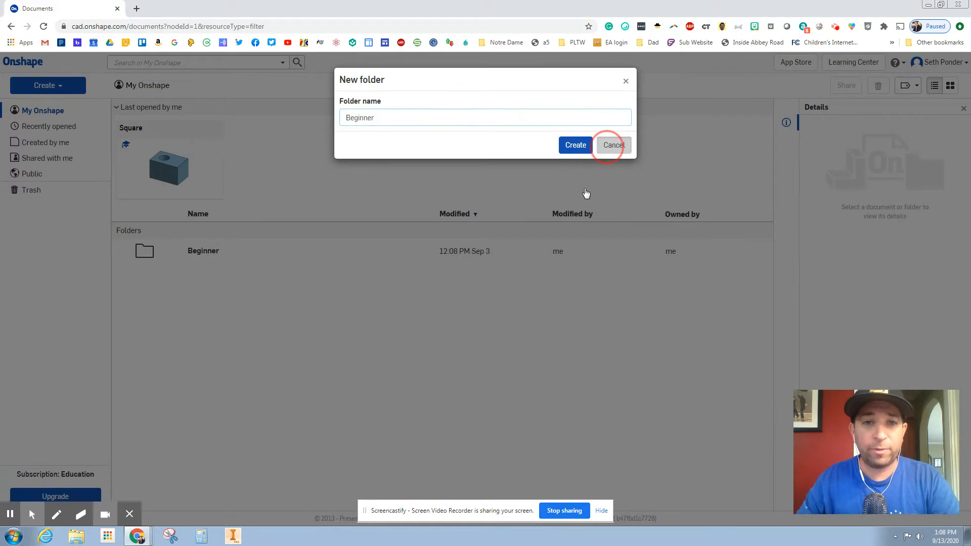
pyautogui.click(613, 145)
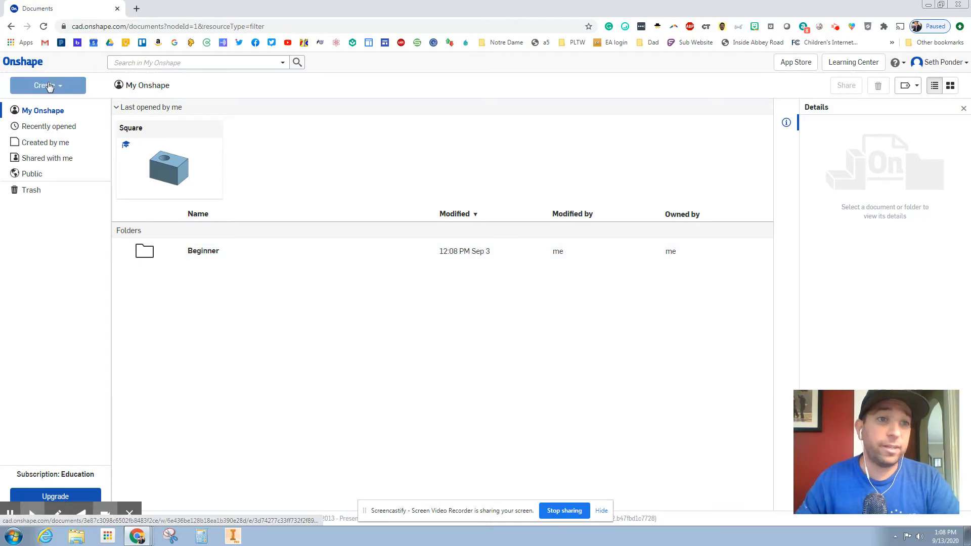
# Create a new document named 'Ice Cube'
pyautogui.click(47, 85)
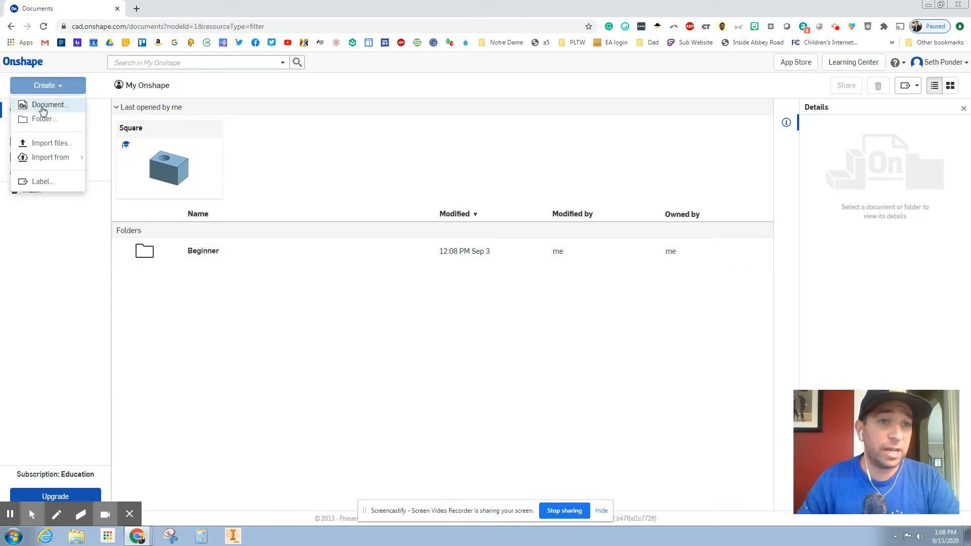
pyautogui.click(50, 104)
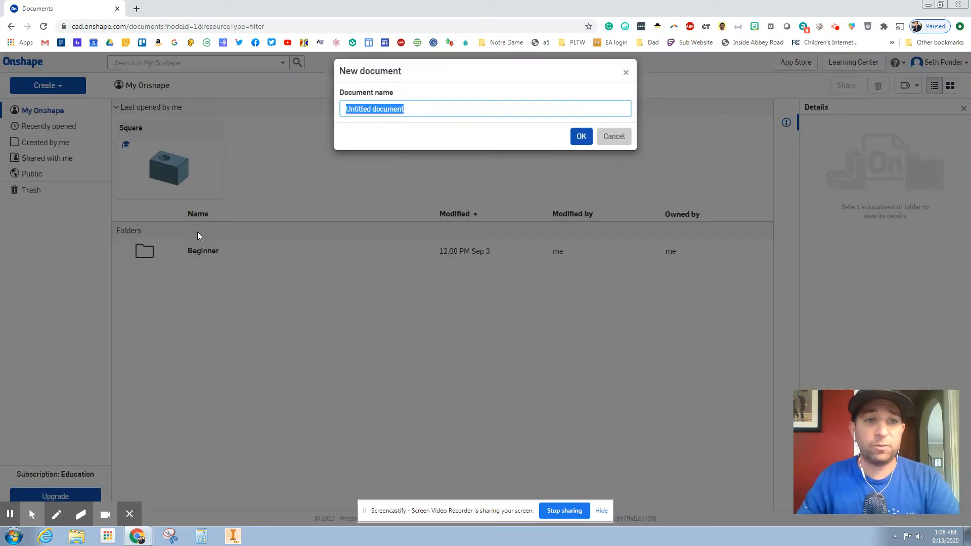
pyautogui.write('Ice Cube')
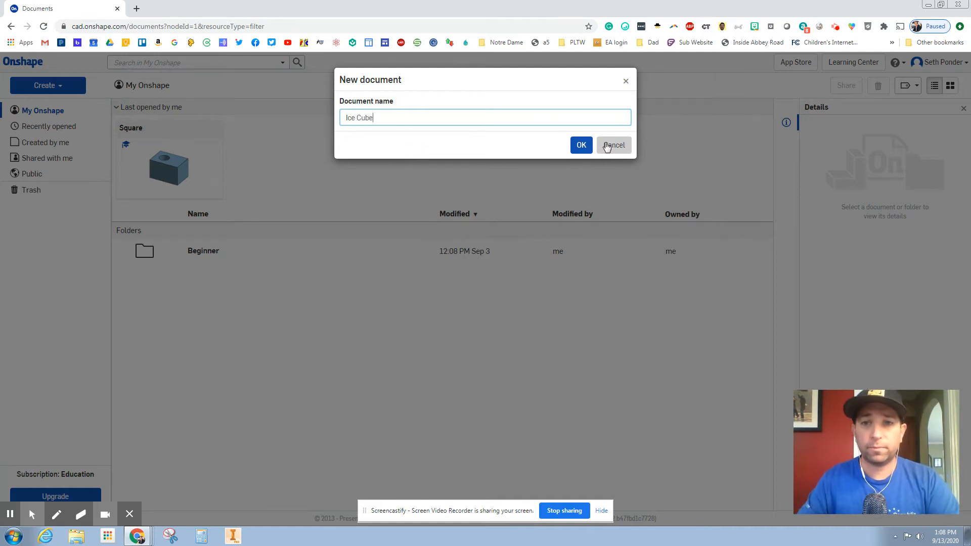
pyautogui.click(581, 145)
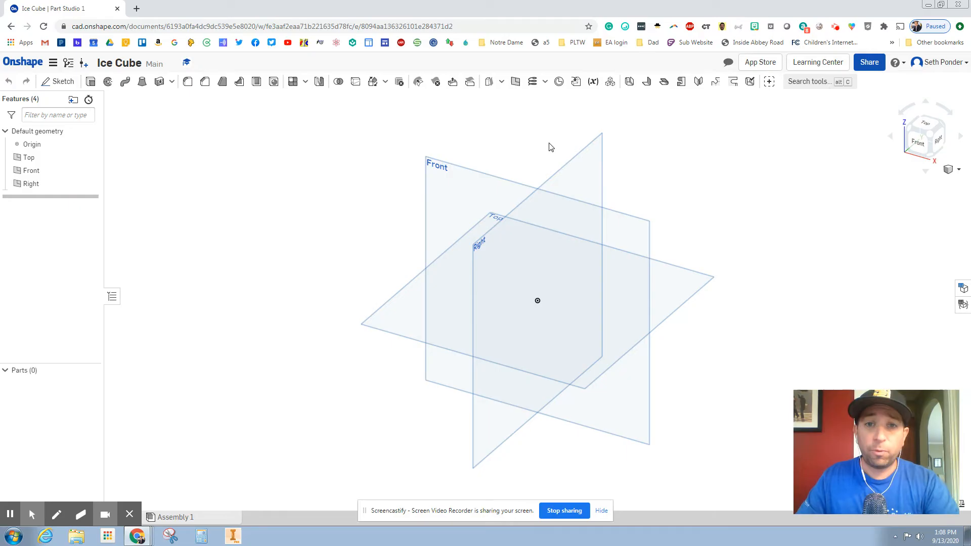
pyautogui.click(30, 183)
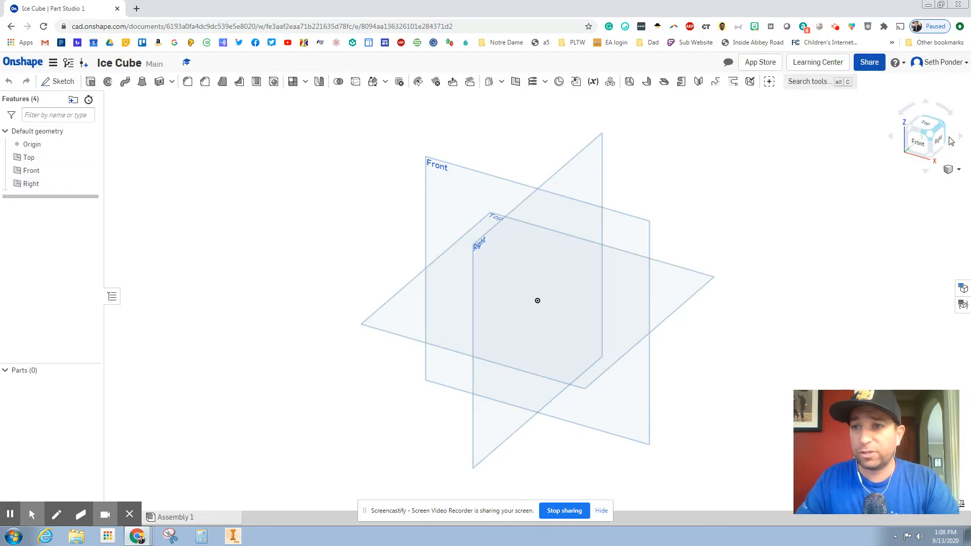
pyautogui.moveTo(927, 128)
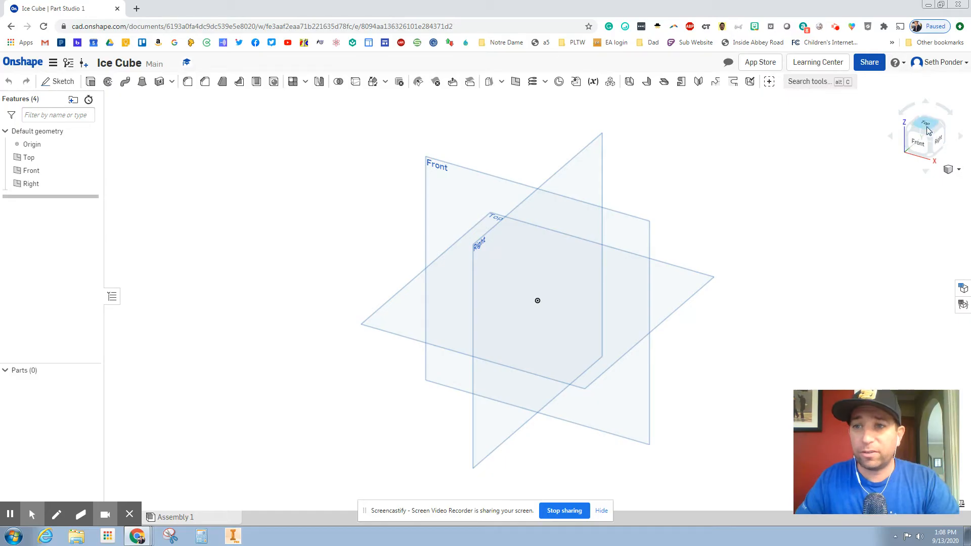
pyautogui.click(923, 126)
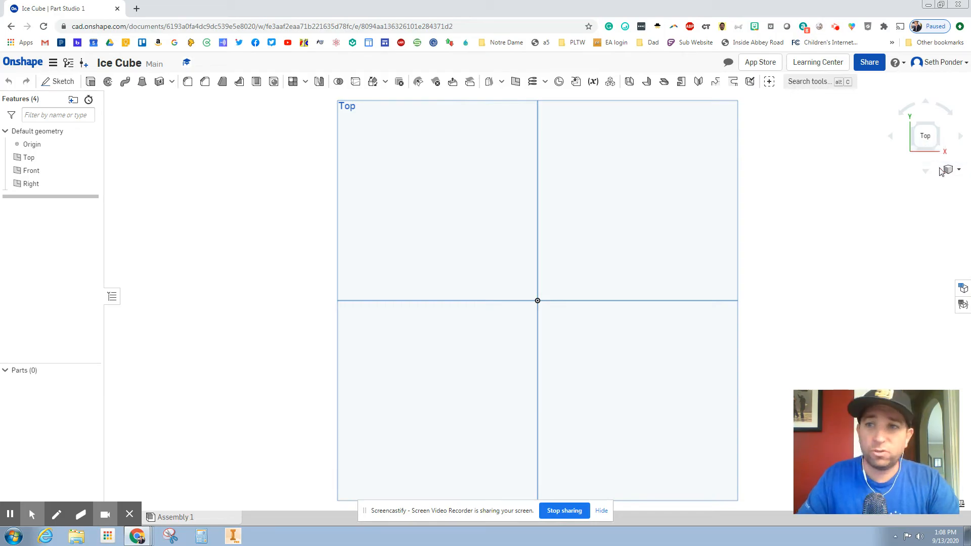
pyautogui.click(925, 137)
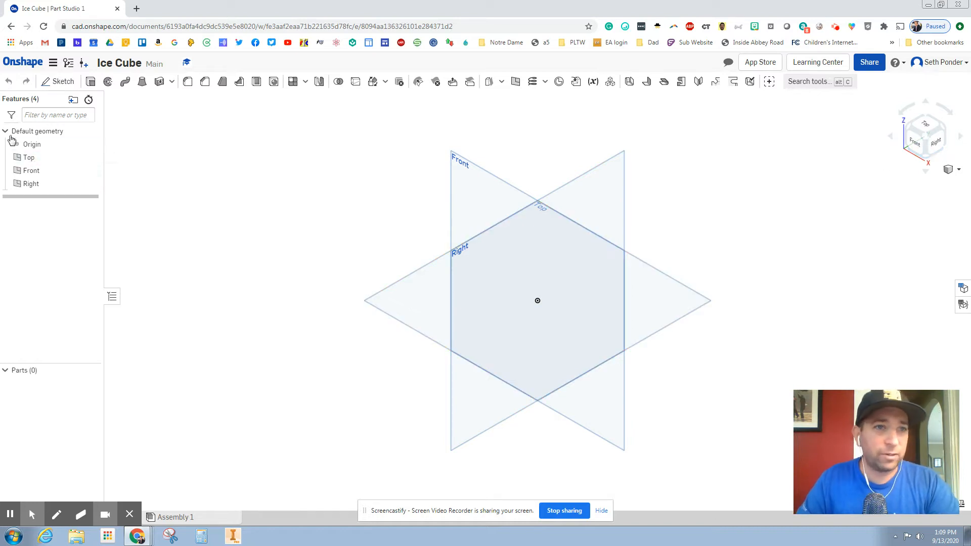
# Hide the Front and Right planes so only the Top plane stays visible
pyautogui.click(31, 170)
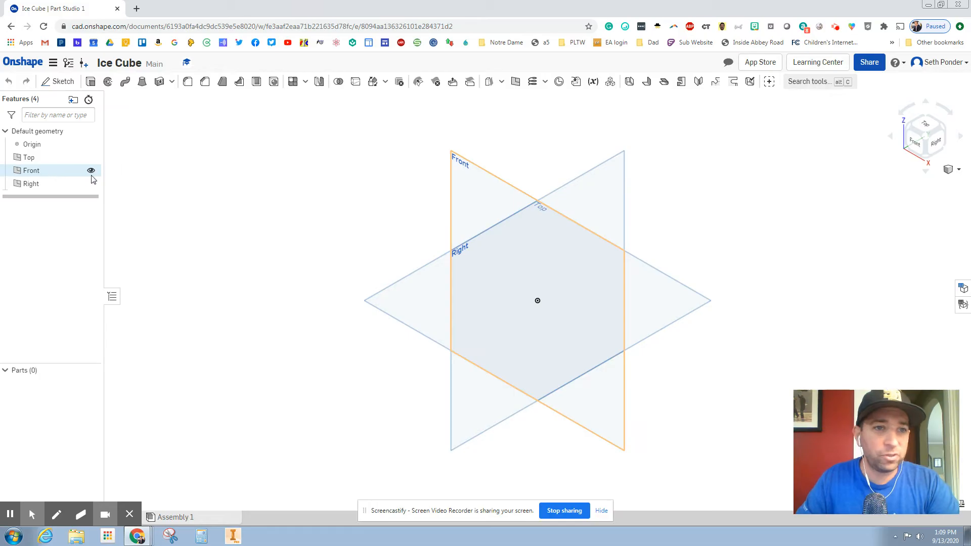
pyautogui.click(90, 170)
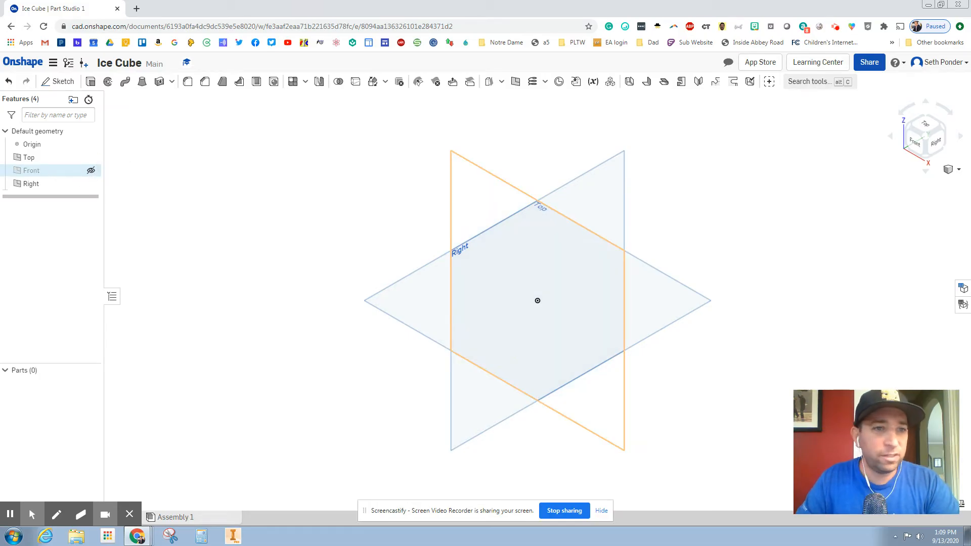
pyautogui.click(91, 170)
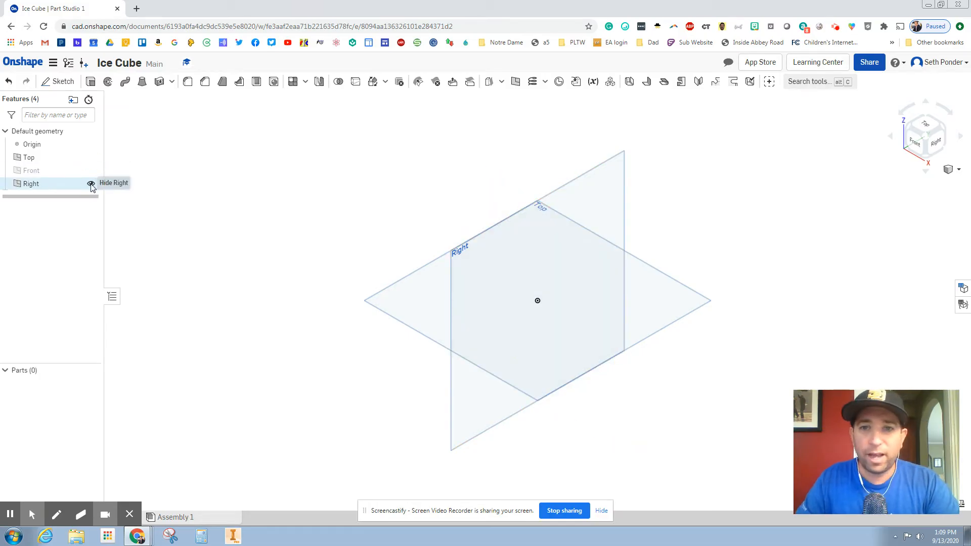
pyautogui.click(90, 183)
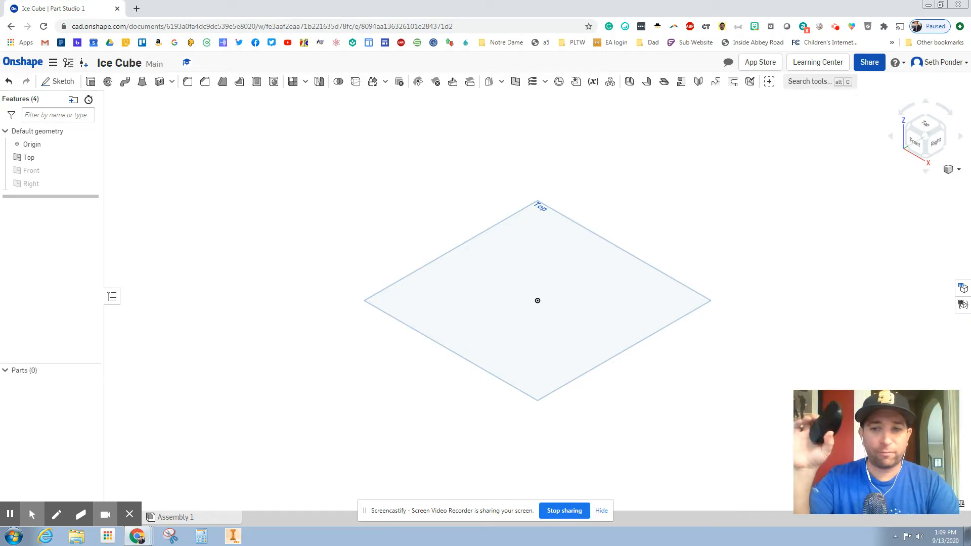
pyautogui.moveTo(737, 536)
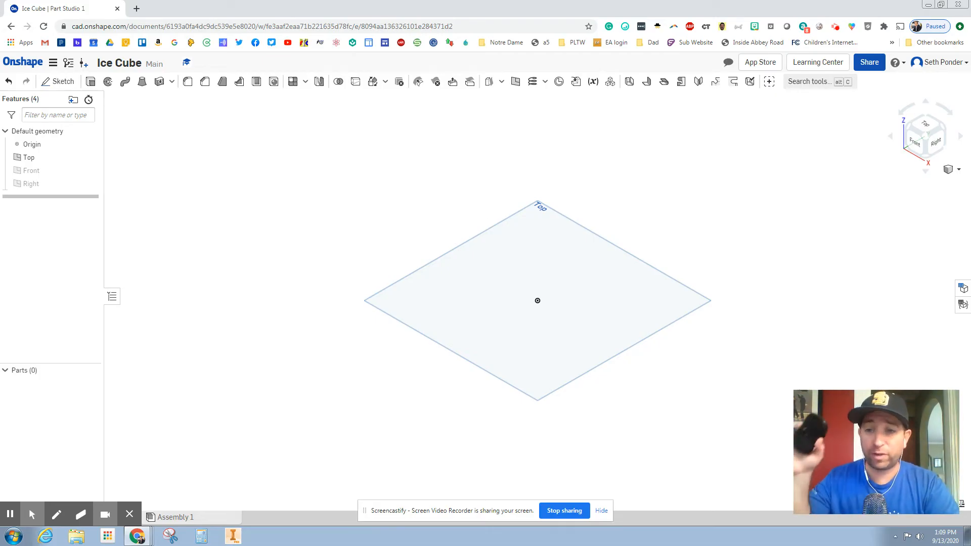
pyautogui.moveTo(481, 198)
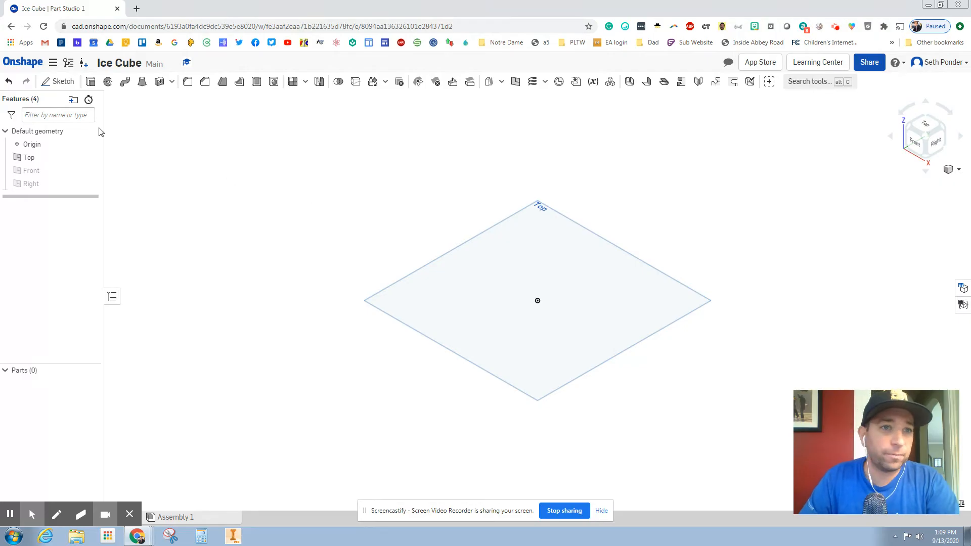
# Start Sketch 1 on the Top plane with the Center point rectangle tool active
pyautogui.click(28, 157)
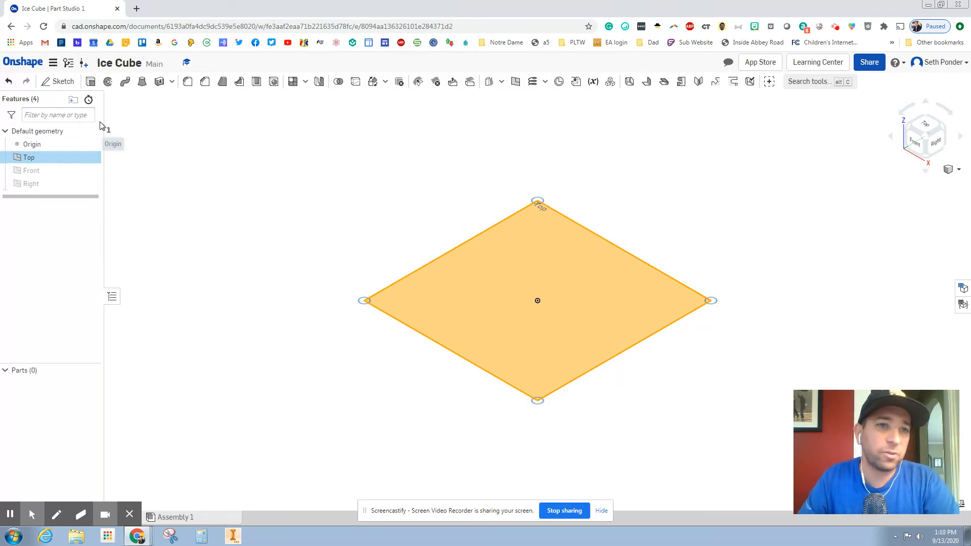
pyautogui.moveTo(140, 131)
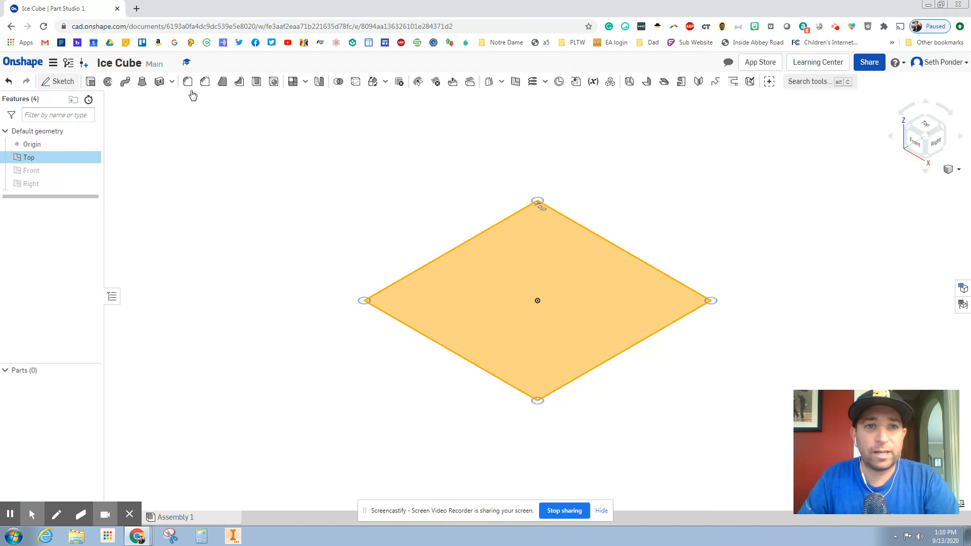
pyautogui.click(63, 81)
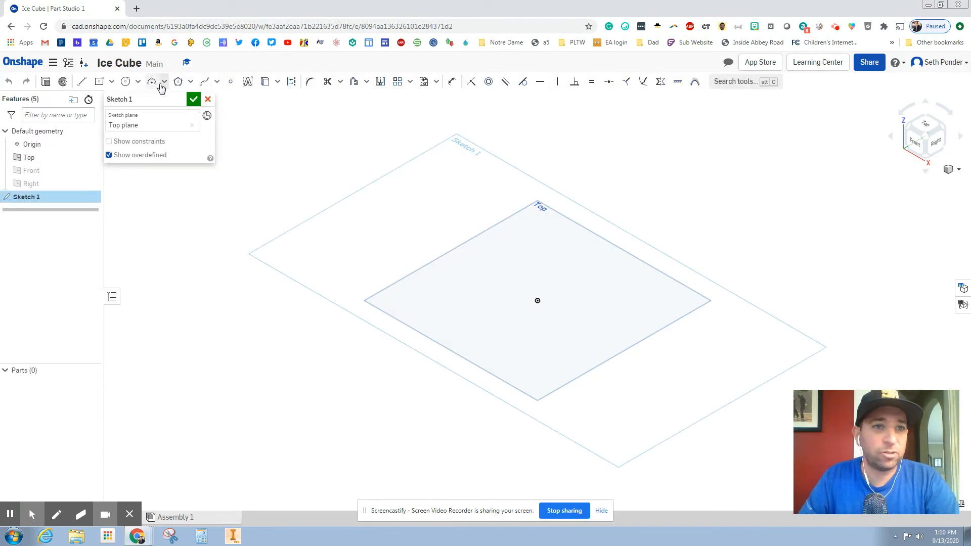
pyautogui.click(109, 81)
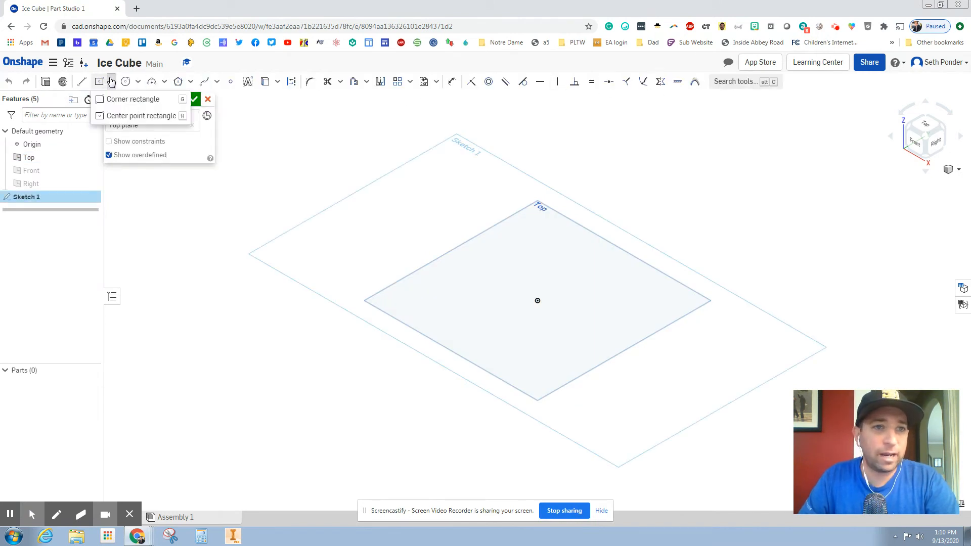
pyautogui.moveTo(147, 116)
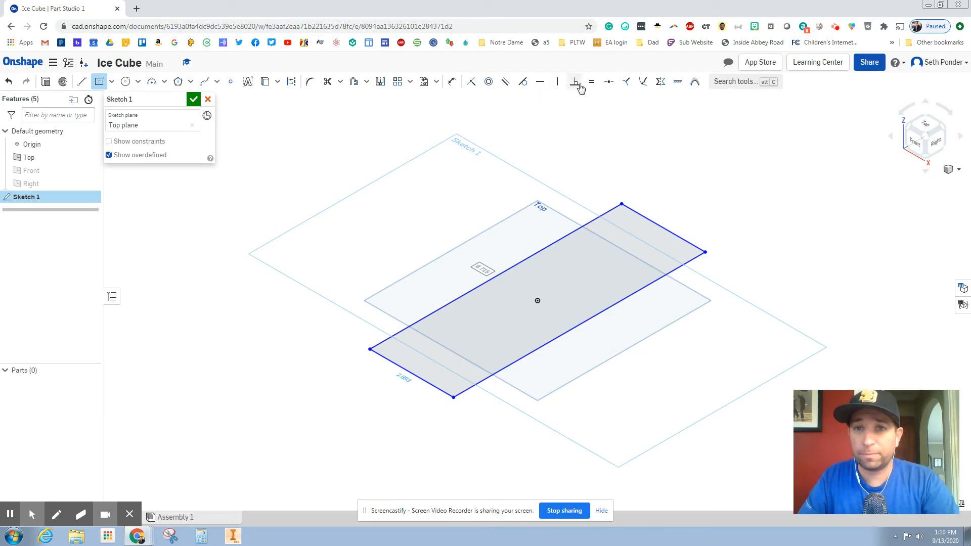
pyautogui.moveTo(592, 81)
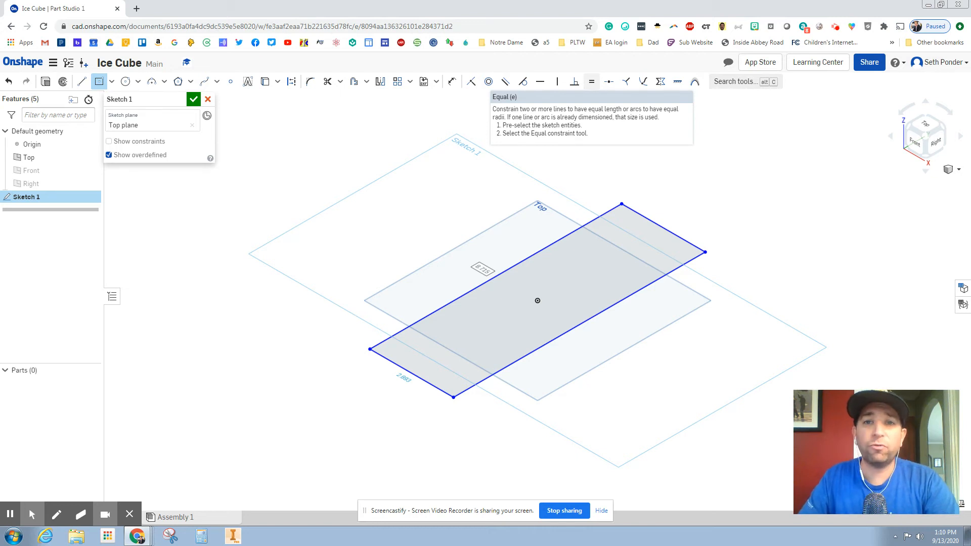
pyautogui.moveTo(591, 81)
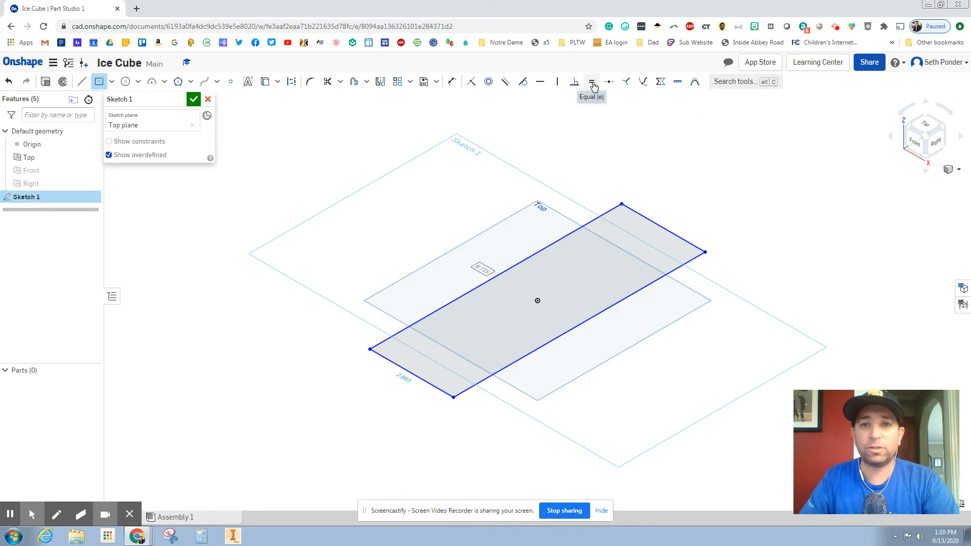
pyautogui.moveTo(591, 81)
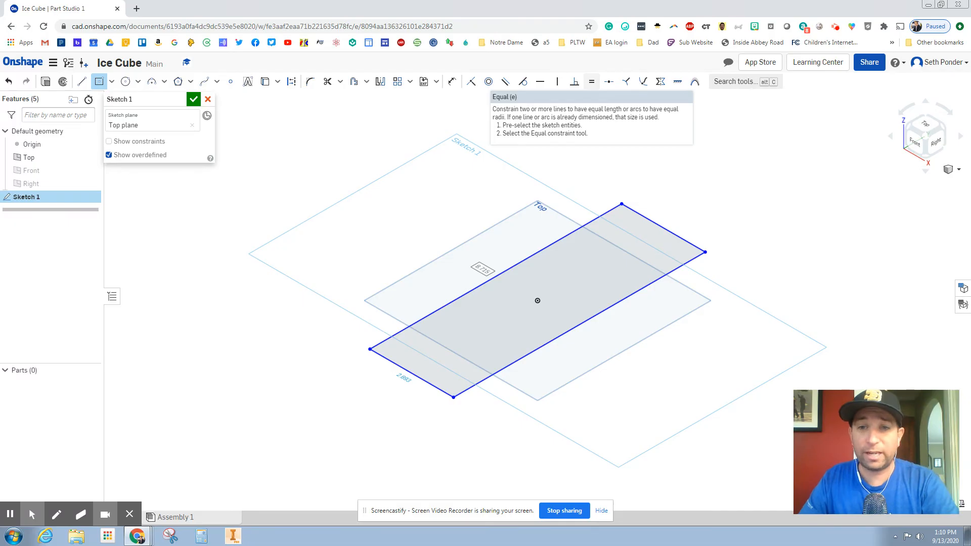
pyautogui.moveTo(592, 81)
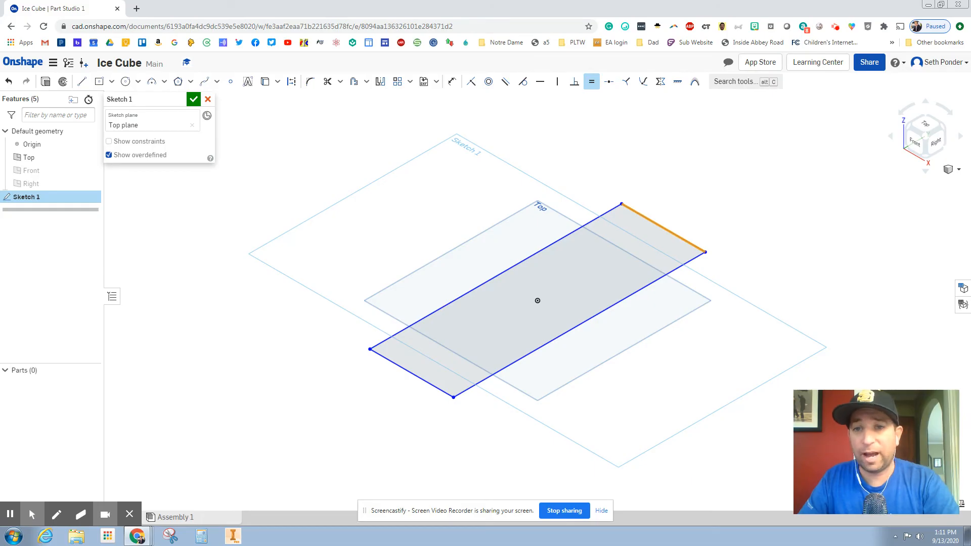
# Constrain adjacent sides equal and dimension the square's side to 2 inches
pyautogui.click(661, 279)
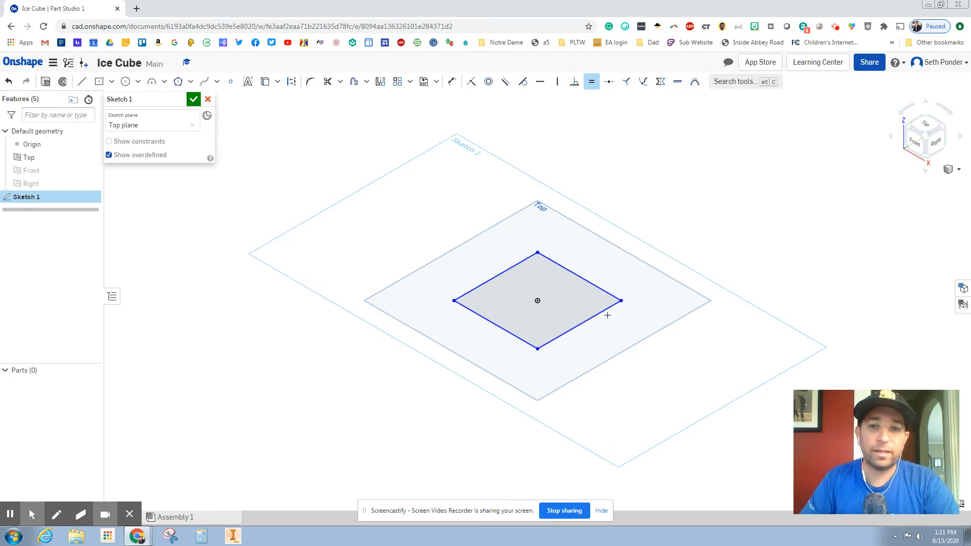
pyautogui.moveTo(619, 116)
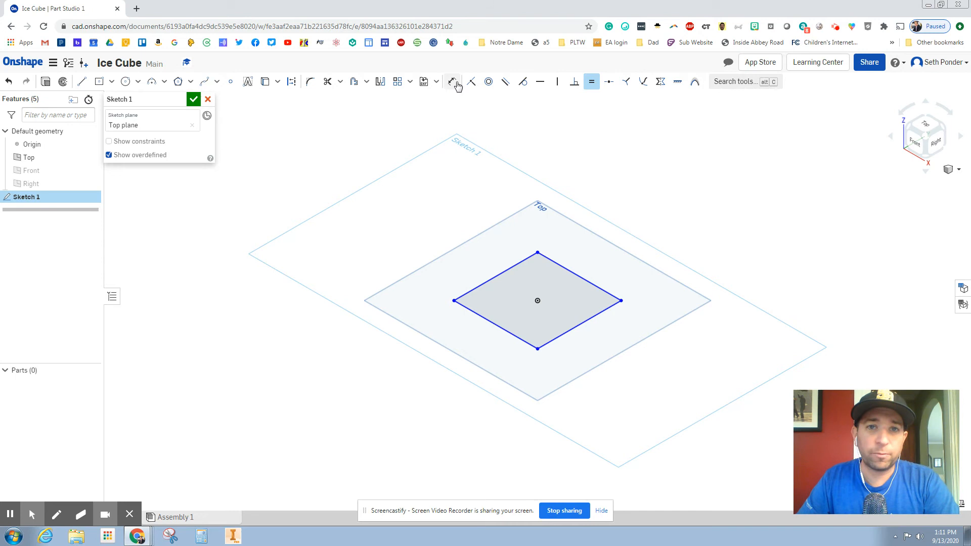
pyautogui.moveTo(452, 81)
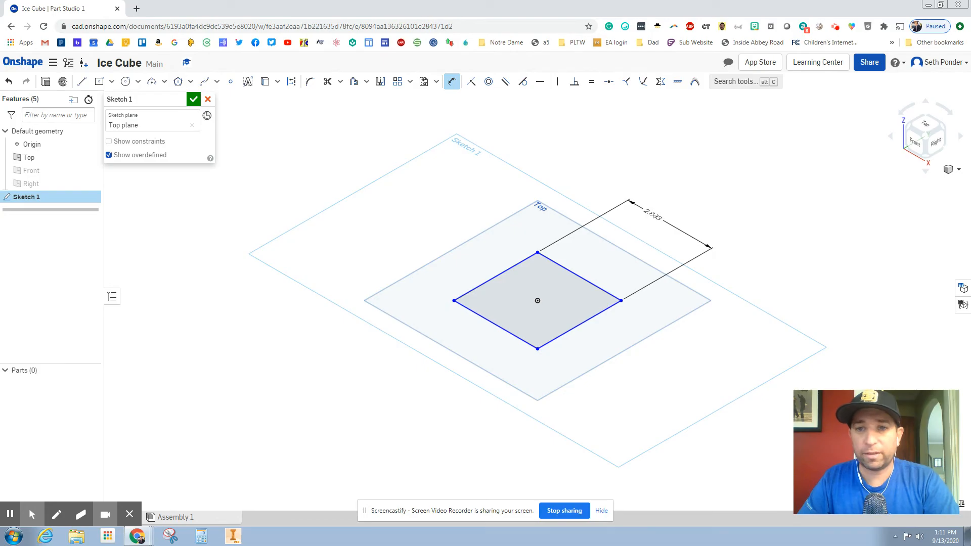
pyautogui.click(653, 216)
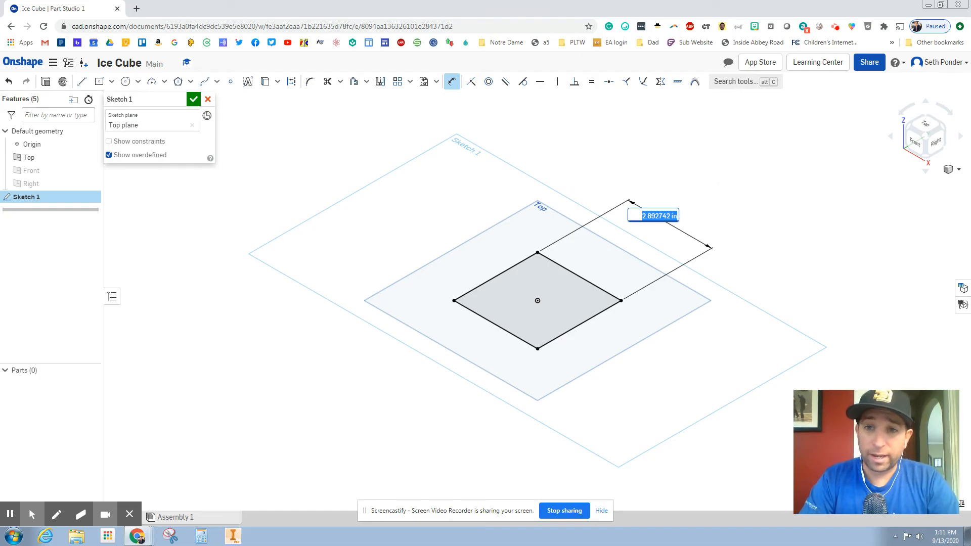
pyautogui.write('2')
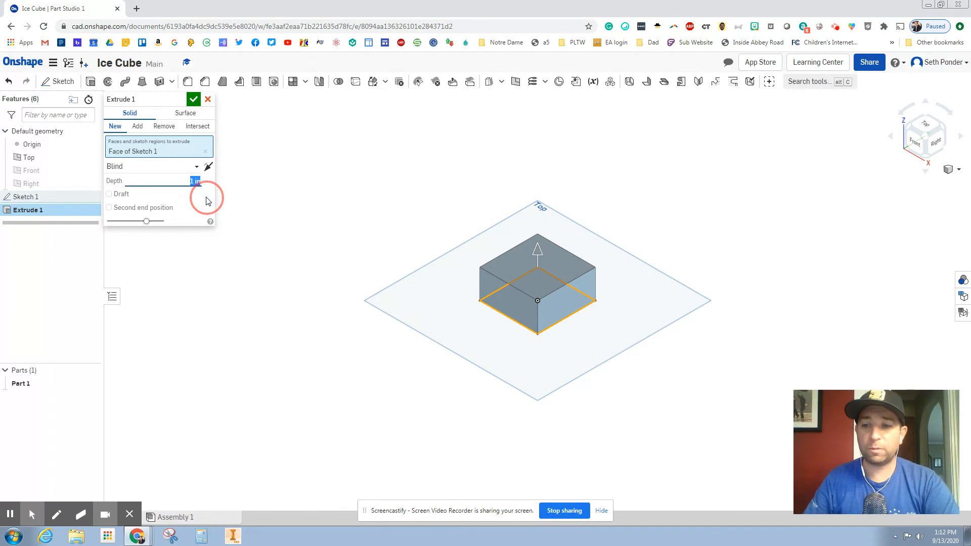
# Extrude the square to a 2 in depth and confirm Extrude 1 as a cube
pyautogui.write('2')
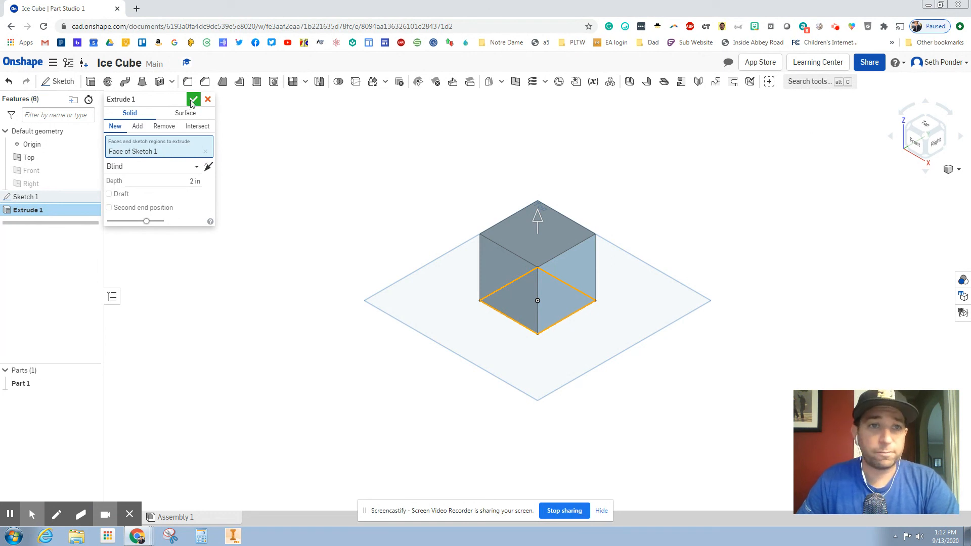
pyautogui.click(193, 99)
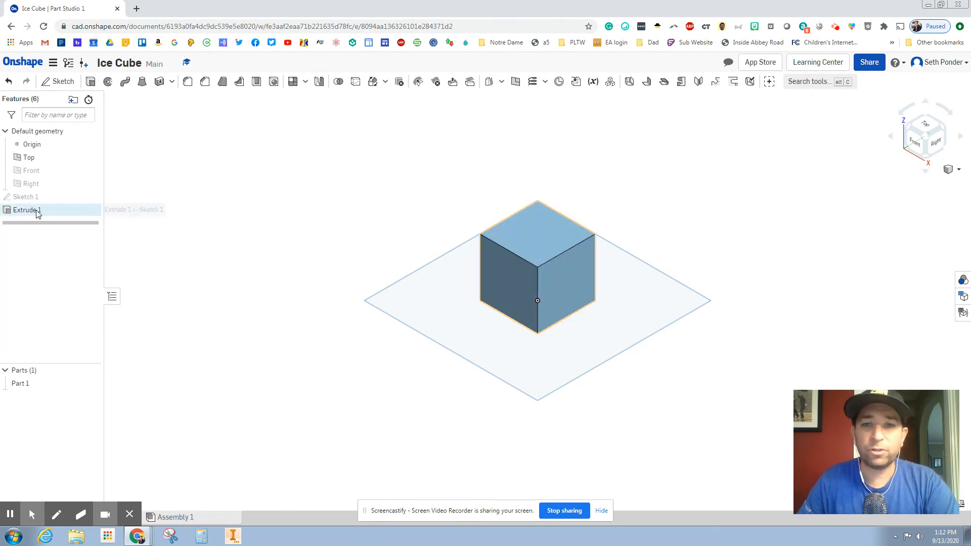
pyautogui.moveTo(26, 210)
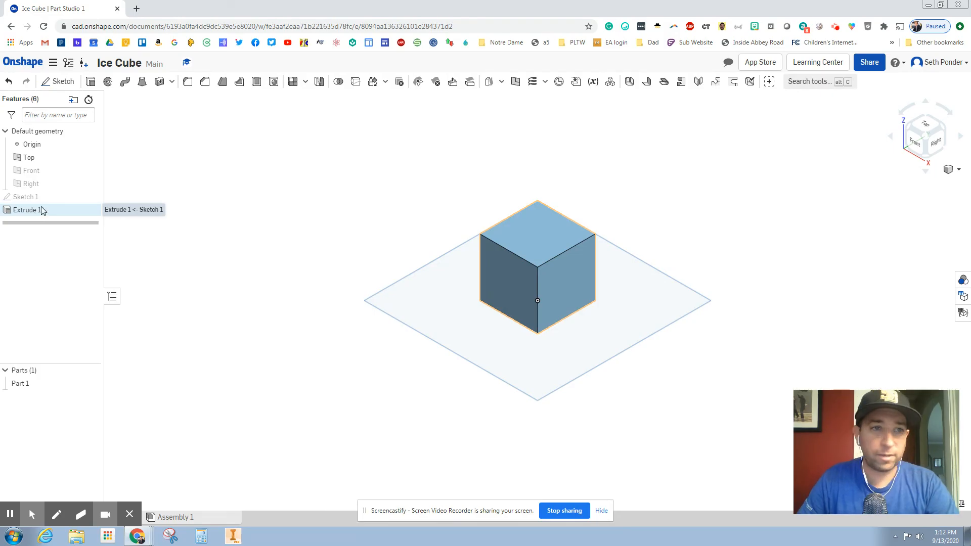
pyautogui.rightClick(26, 210)
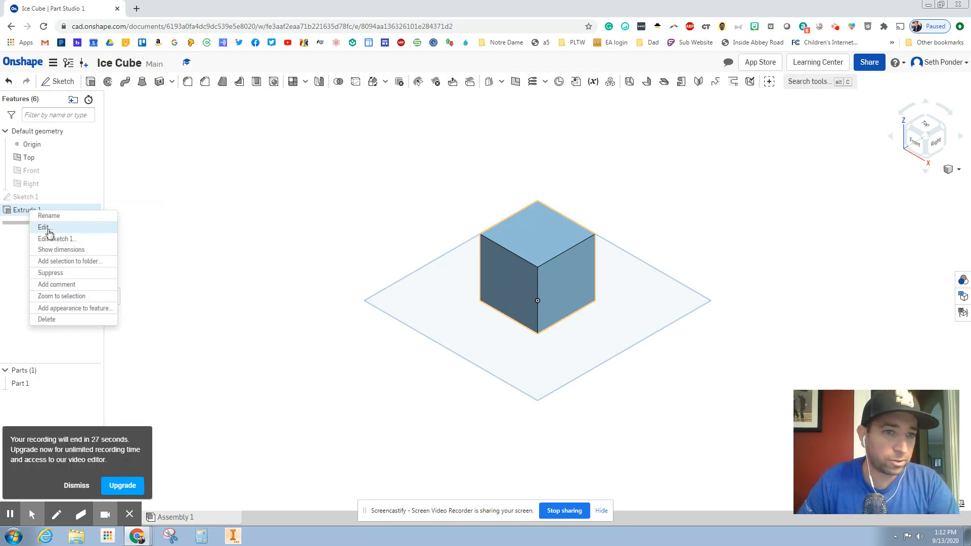
pyautogui.click(44, 227)
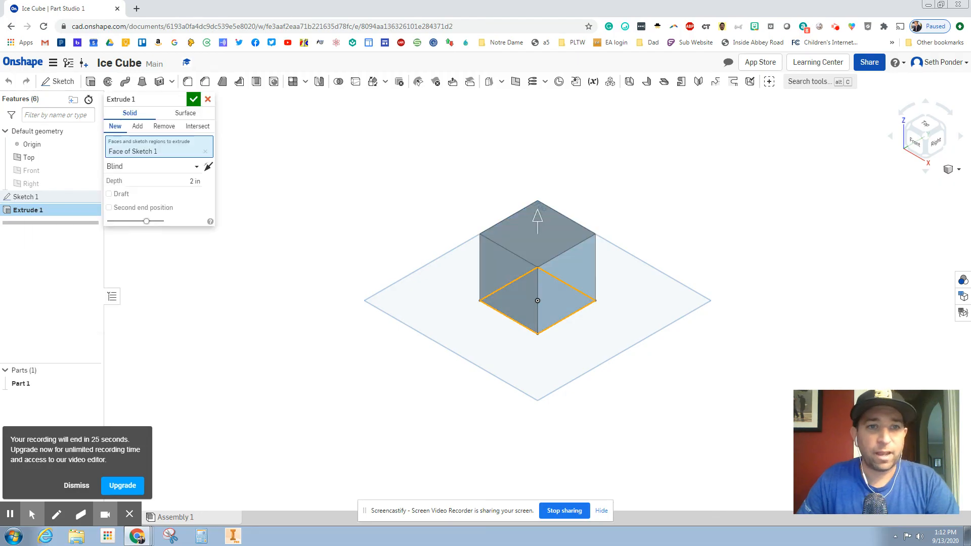
pyautogui.click(194, 180)
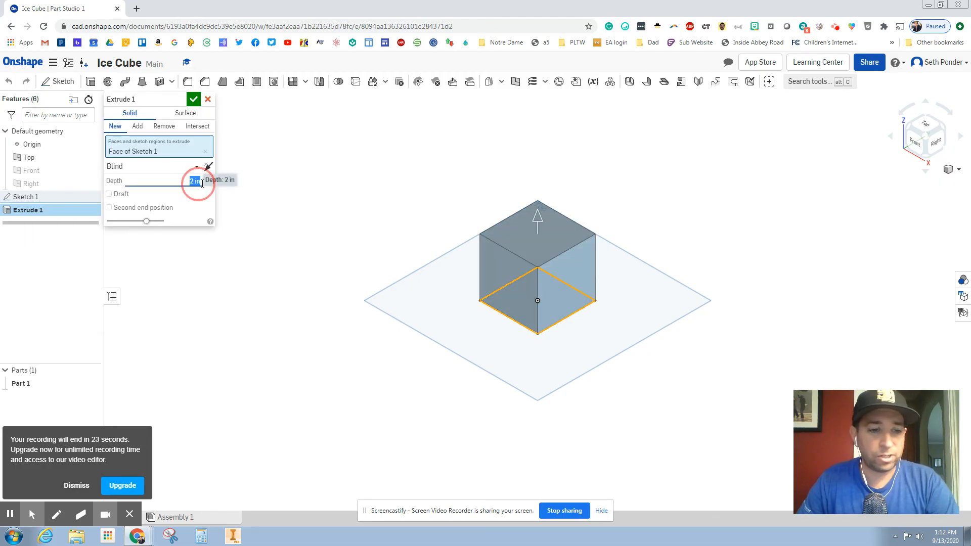
pyautogui.write('3 in')
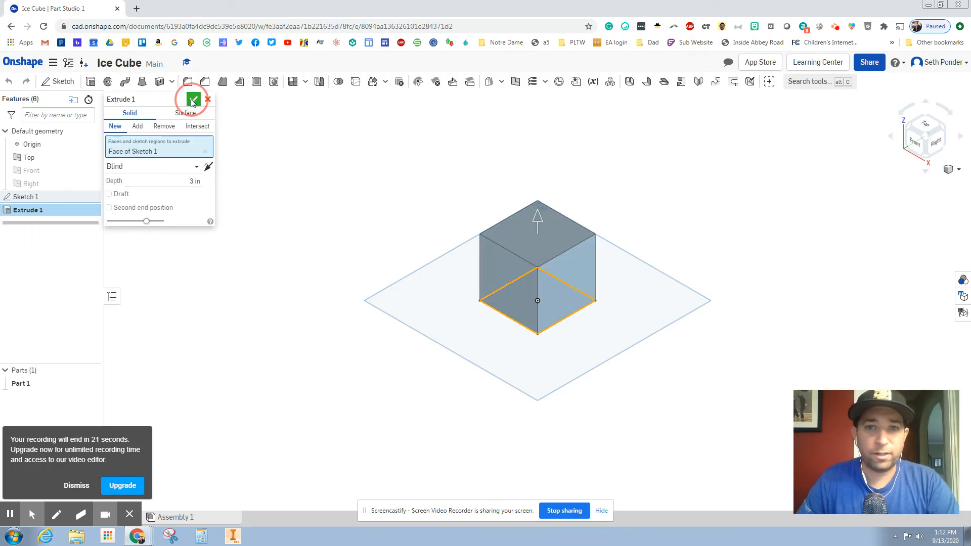
pyautogui.click(194, 100)
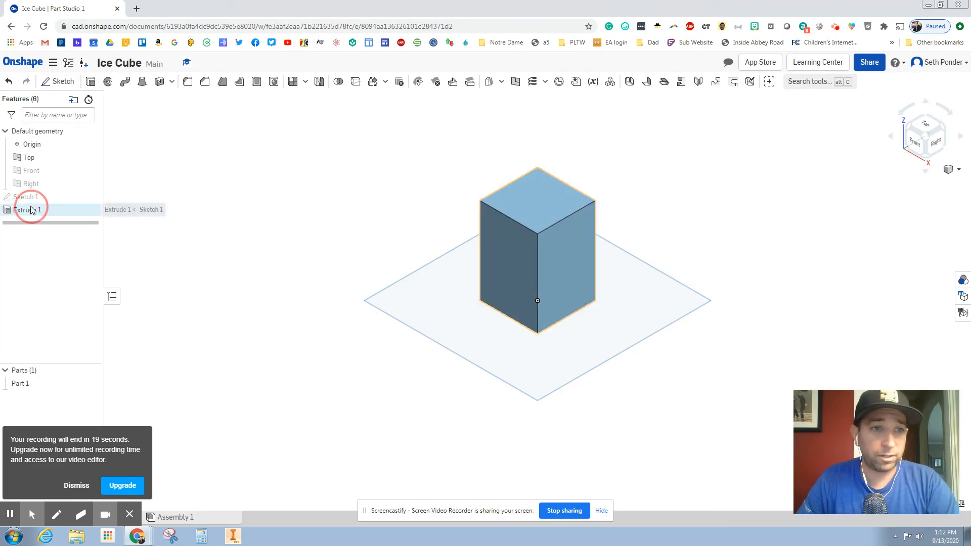
pyautogui.rightClick(25, 211)
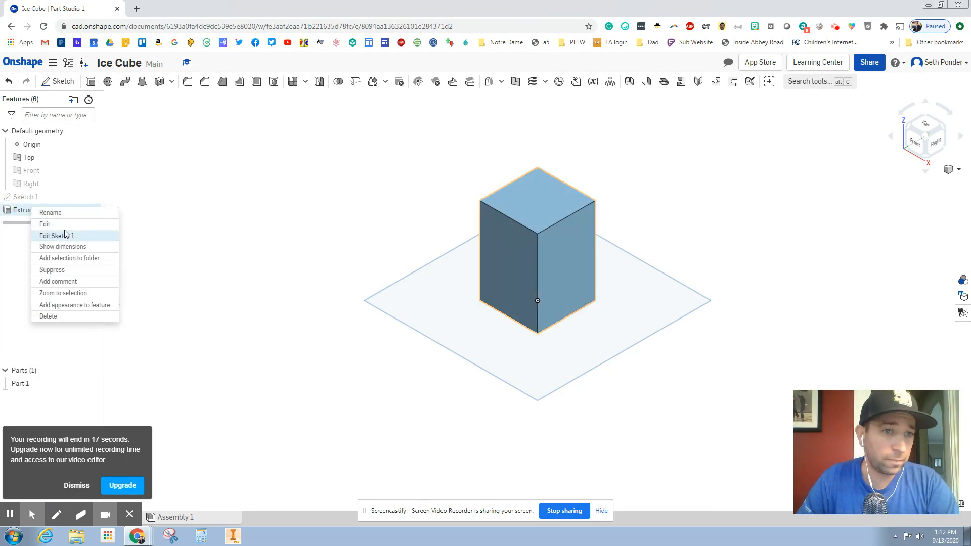
pyautogui.click(46, 224)
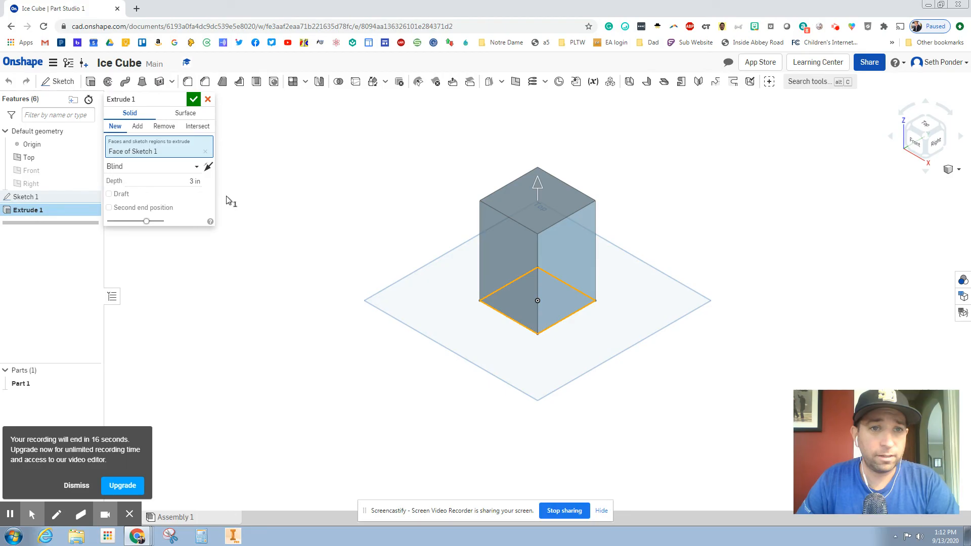
pyautogui.click(192, 181)
pyautogui.write('2')
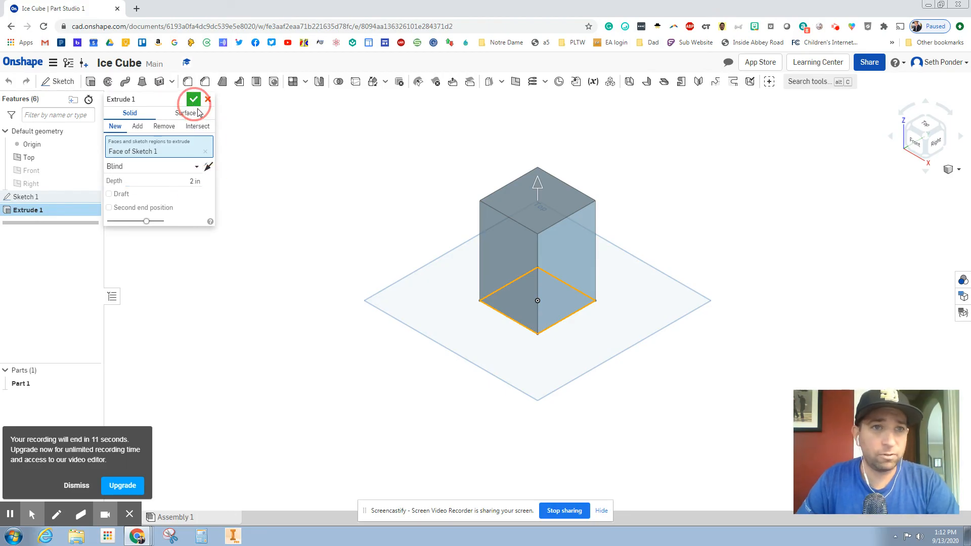
pyautogui.click(194, 100)
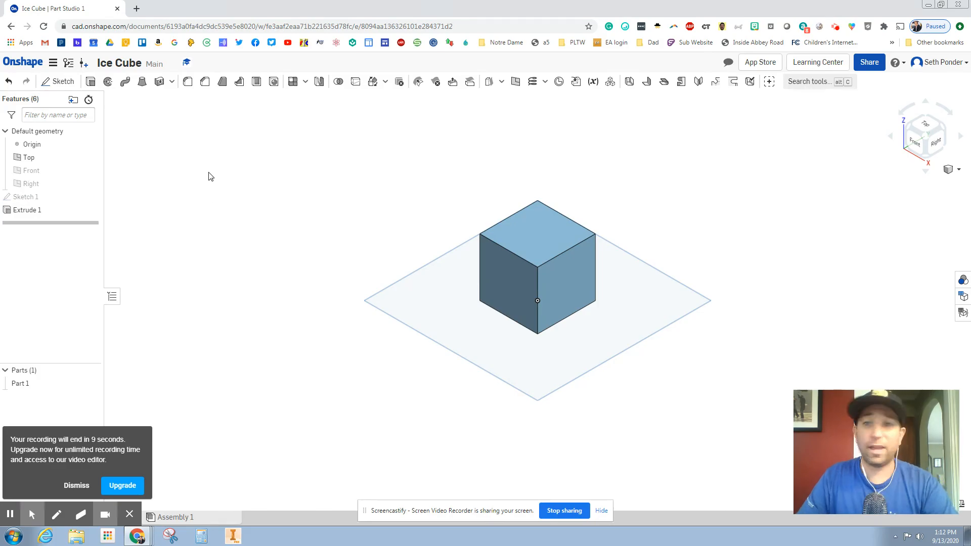